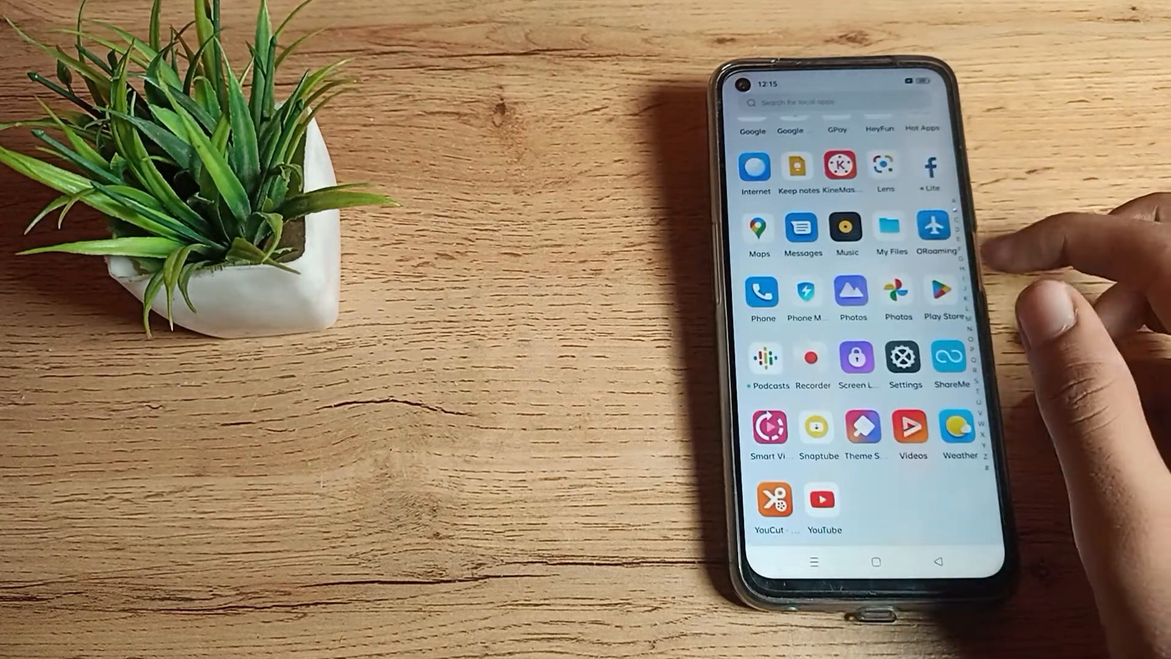
- Launch the phone's Settings app from the app drawer and scroll through its list
{"action": "left_click", "coordinate": [904, 356]}
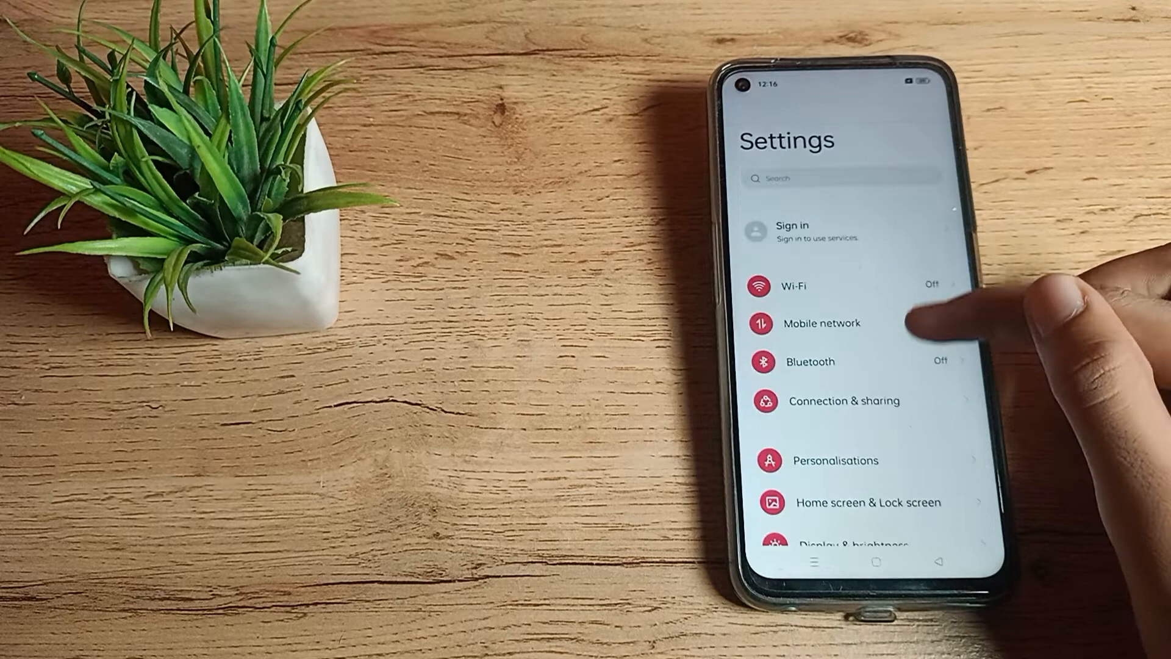
{"action": "scroll", "scroll_direction": "up", "scroll_amount": 3}
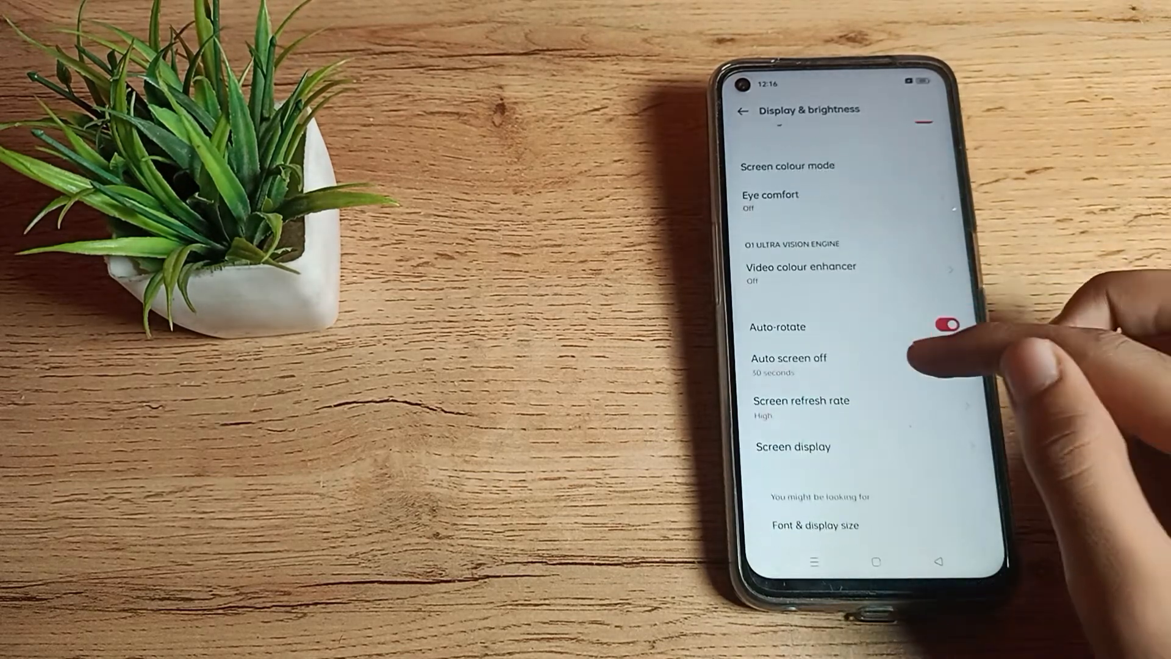
- Scroll the Settings list toward Display & brightness and the Auto-rotate option
{"action": "scroll", "scroll_direction": "up", "scroll_amount": 3}
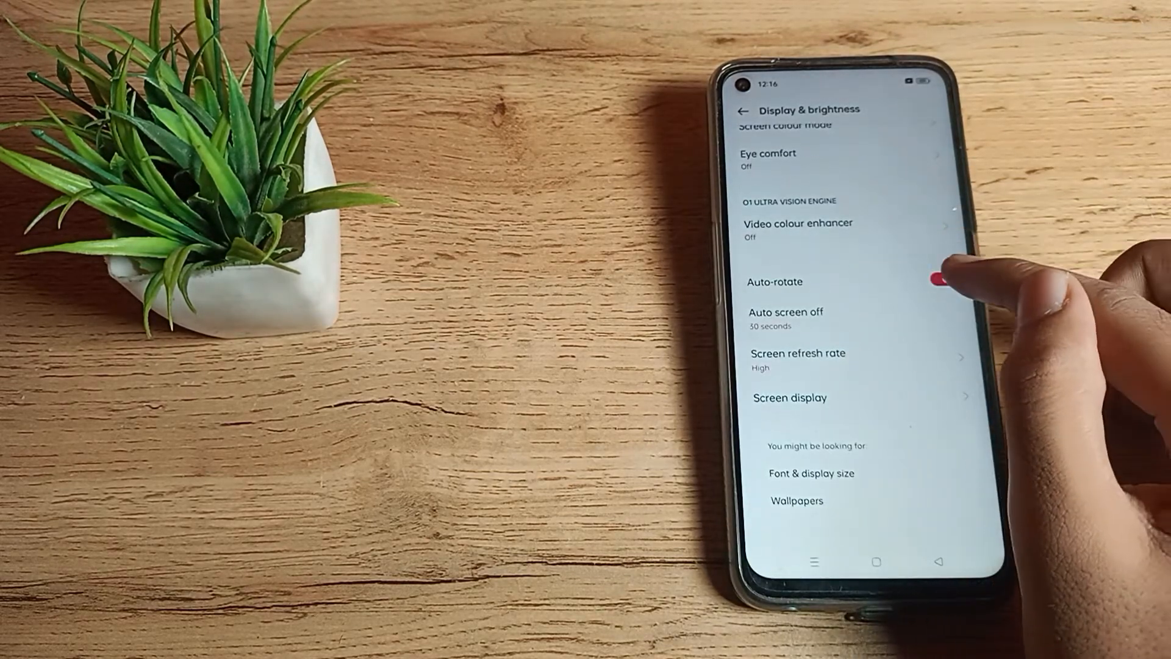